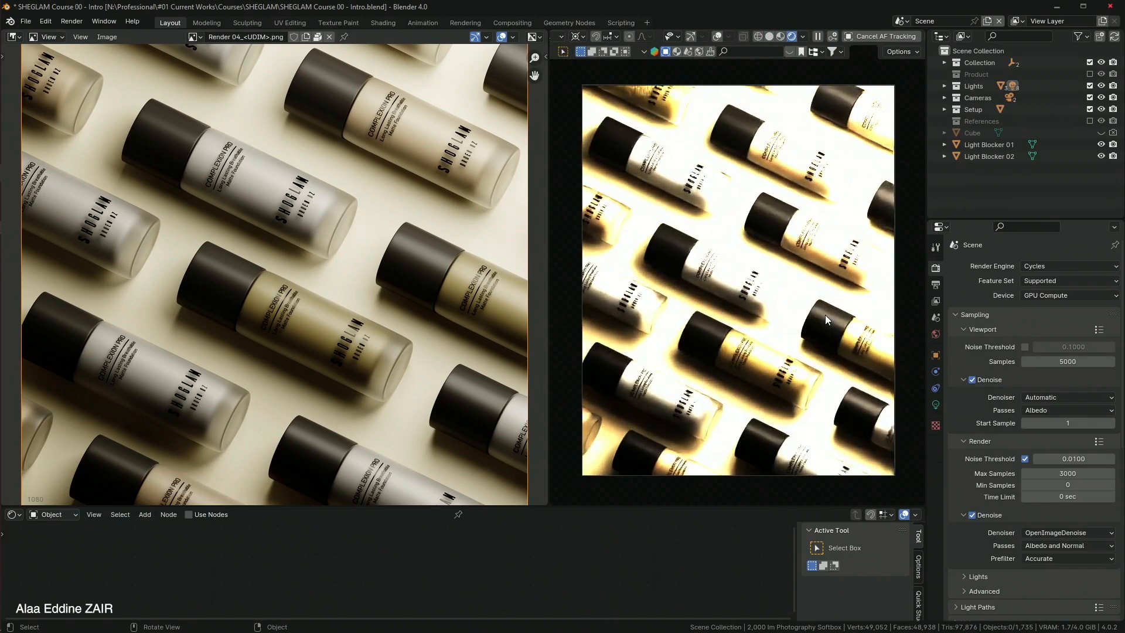
Switch Color Management's View Transform from Standard to AgX with the Very High Contrast look
scroll("down", 3)
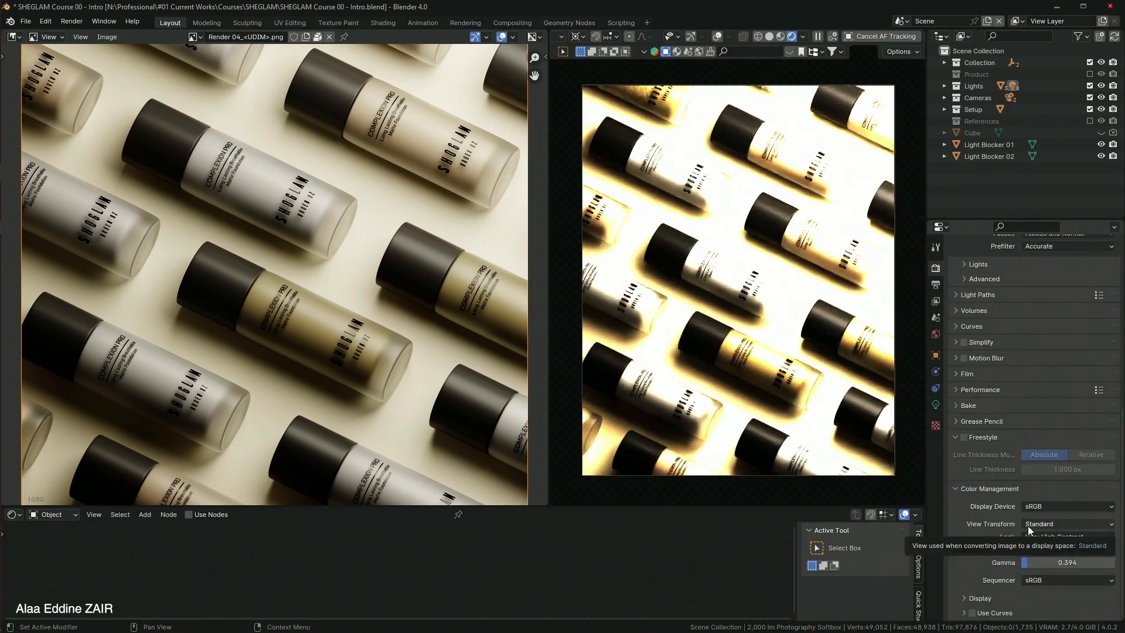
left_click(1065, 524)
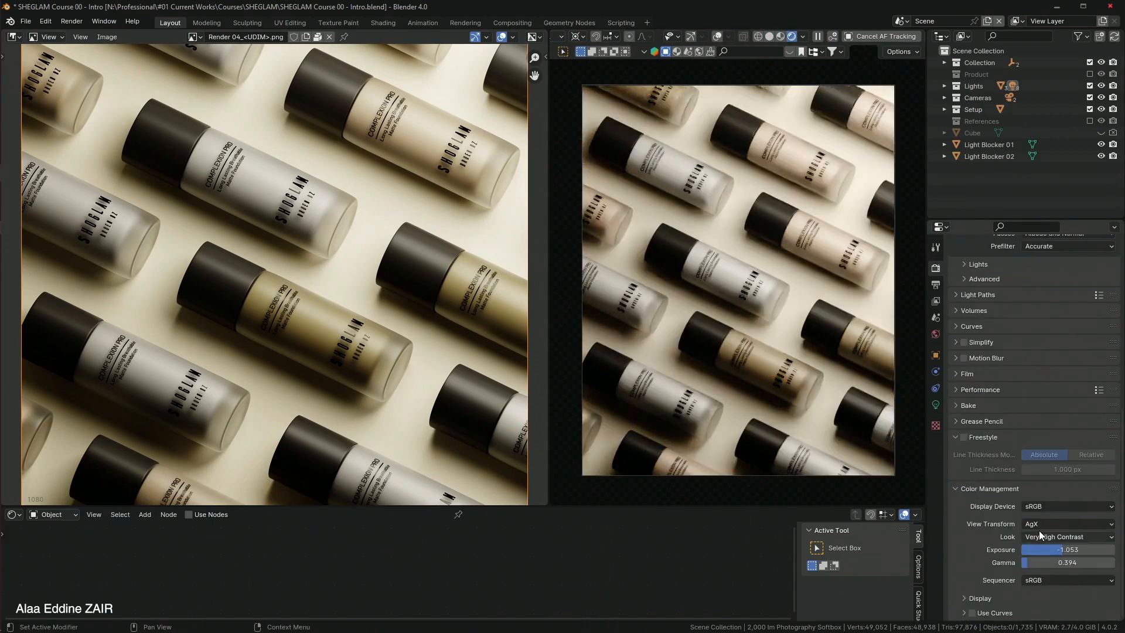
left_click(1067, 523)
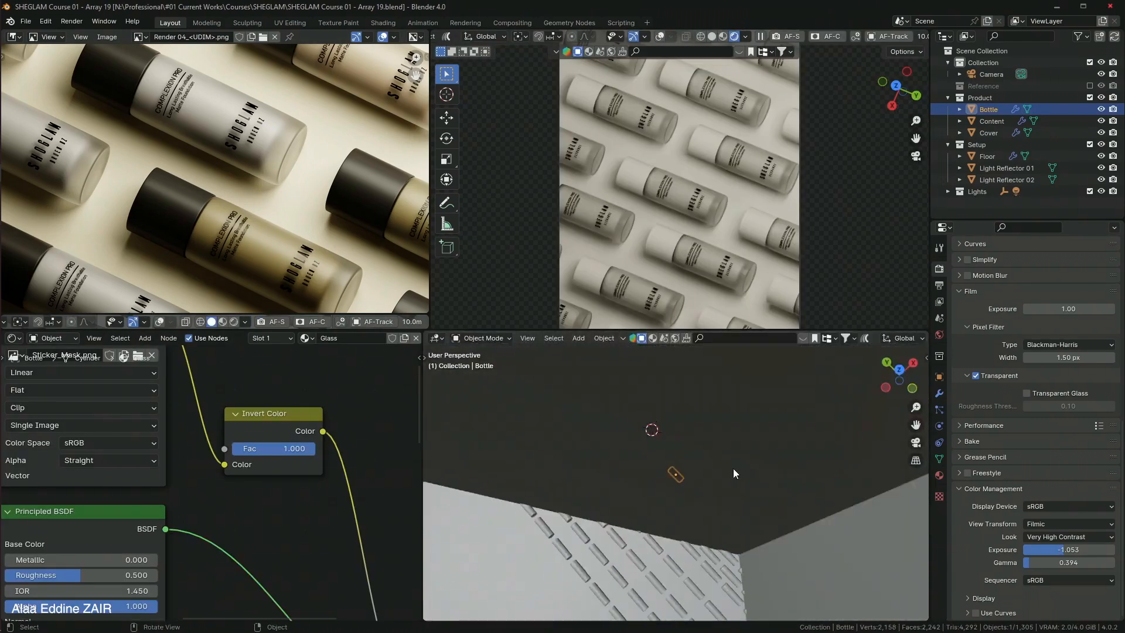
Render the frame of frosted bottles lying diagonally on the cream backdrop
left_click(992, 112)
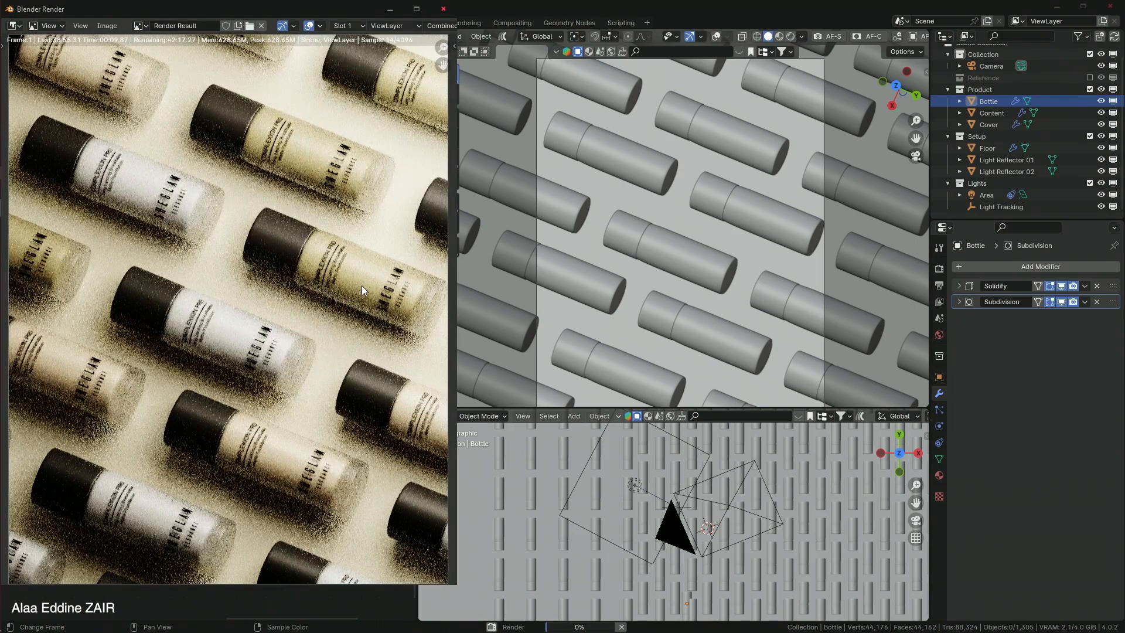
left_click(991, 112)
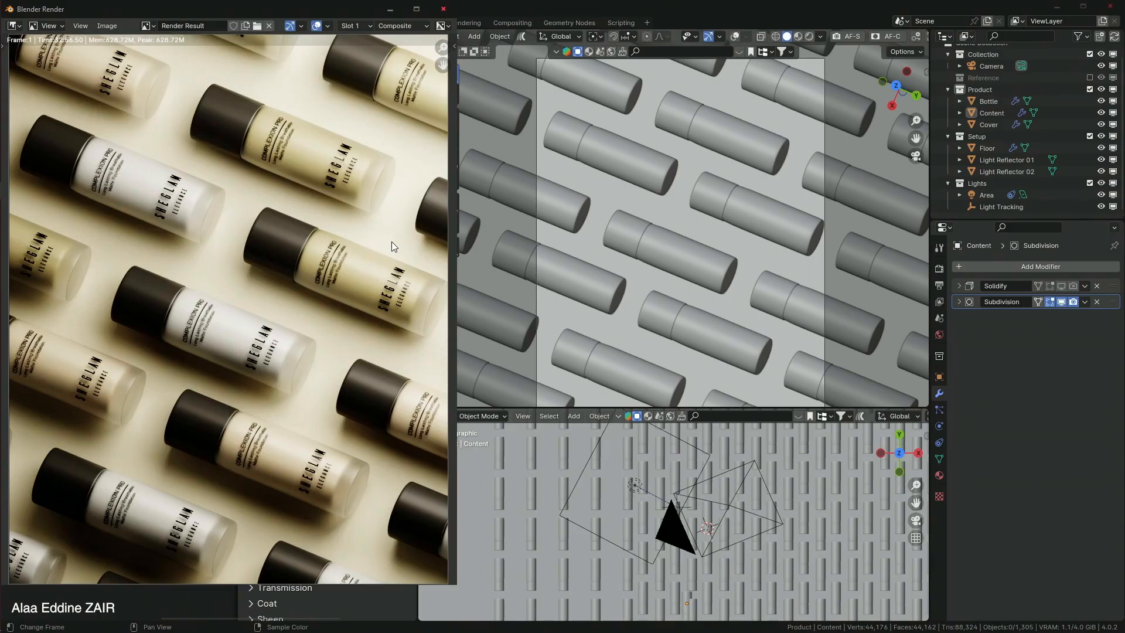